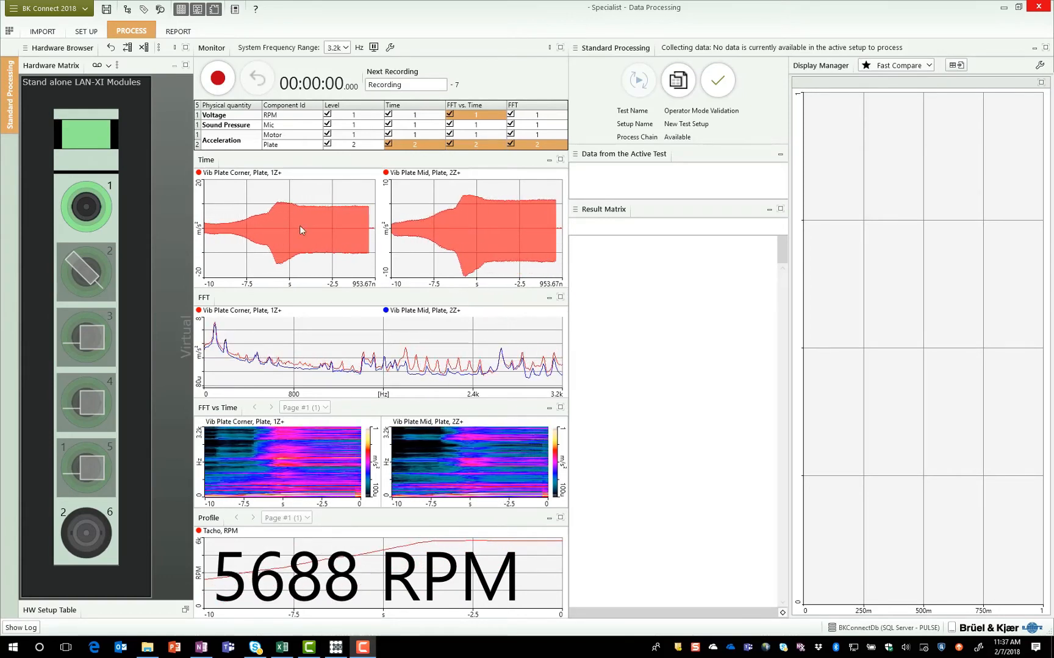
Step: Record the first run-up as Recording-7 and stop once the run-up ends
left_click(216, 77)
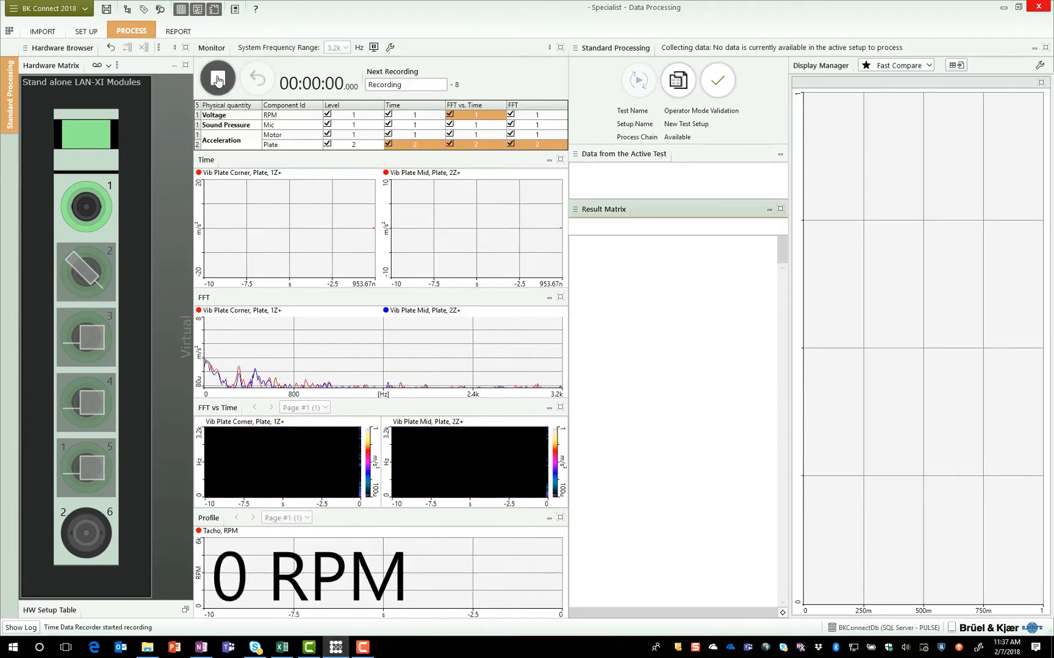
left_click(215, 77)
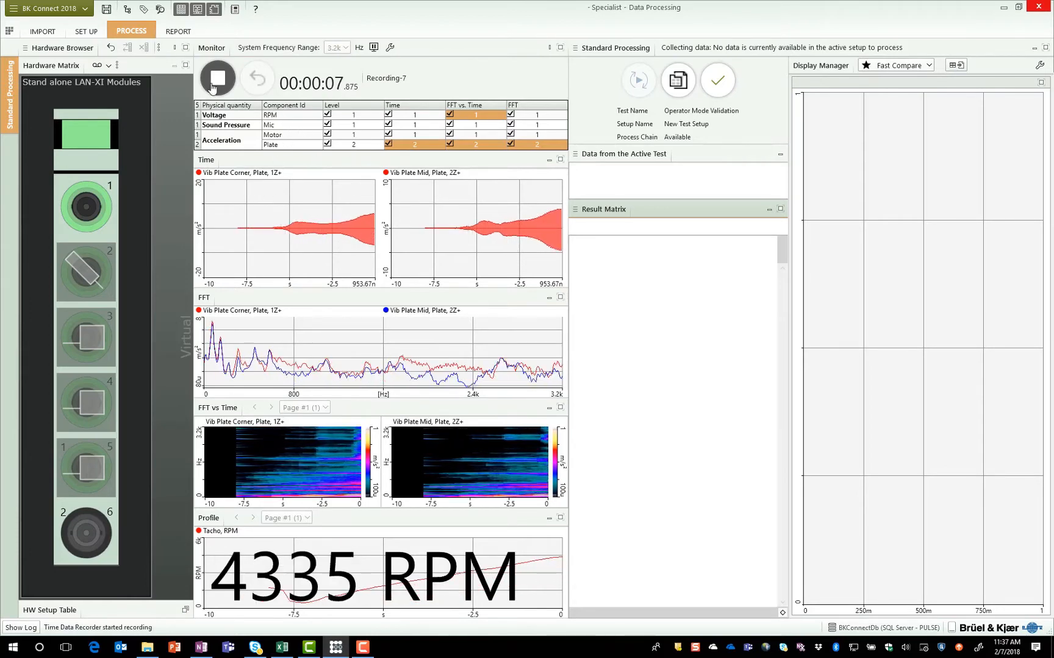
mouse_move(216, 78)
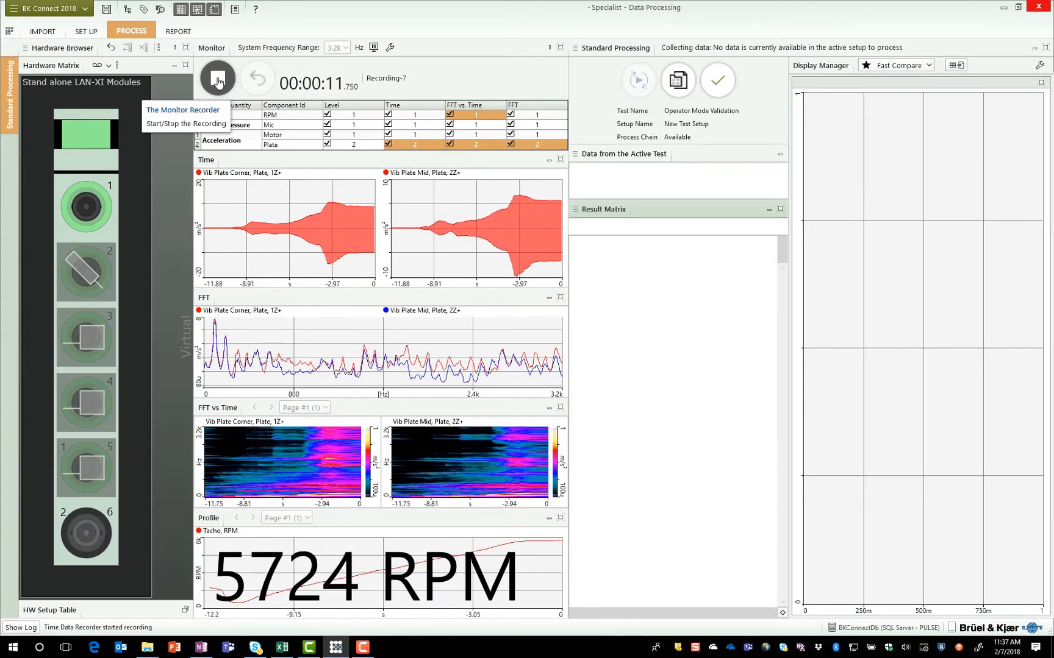
left_click(217, 78)
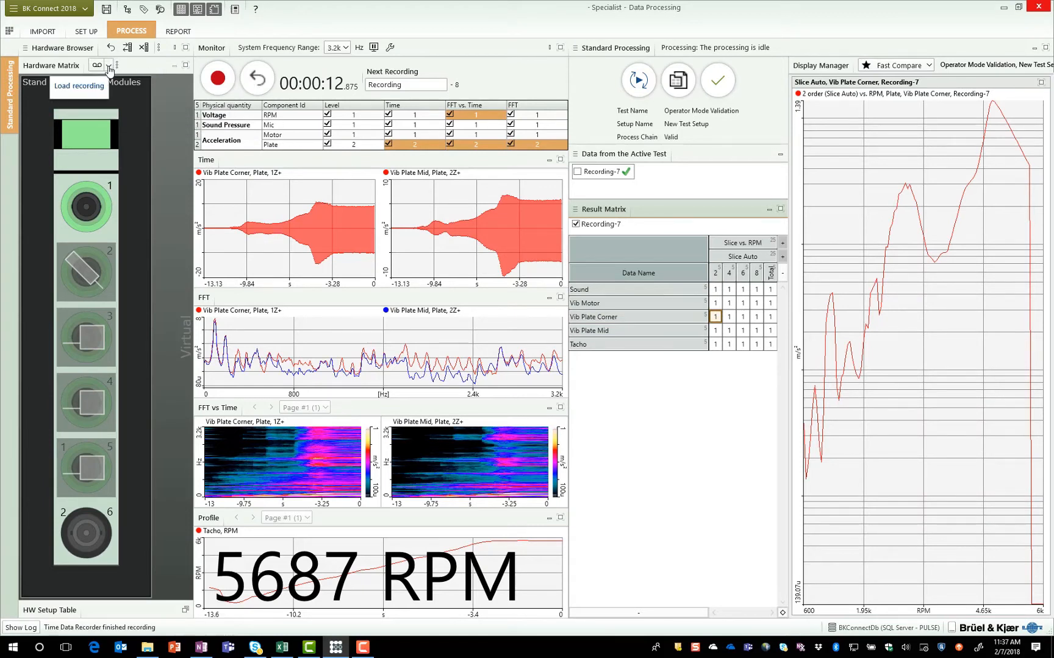
Step: Reselect the front-end in the Hardware Matrix and load the saved hardware setup table
left_click(108, 64)
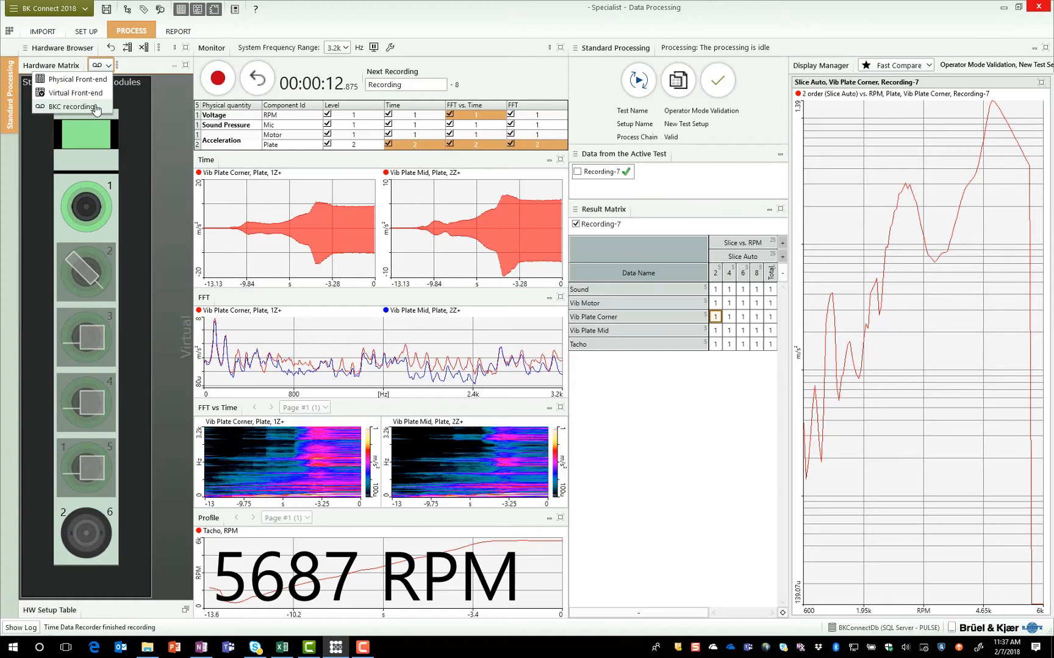
left_click(71, 108)
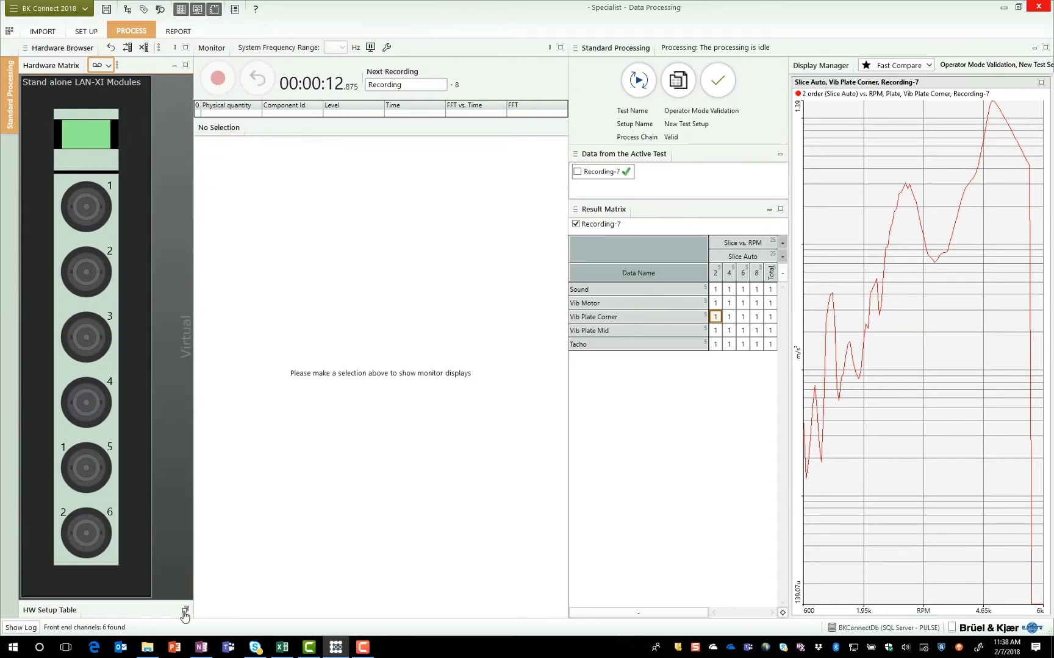
left_click(185, 612)
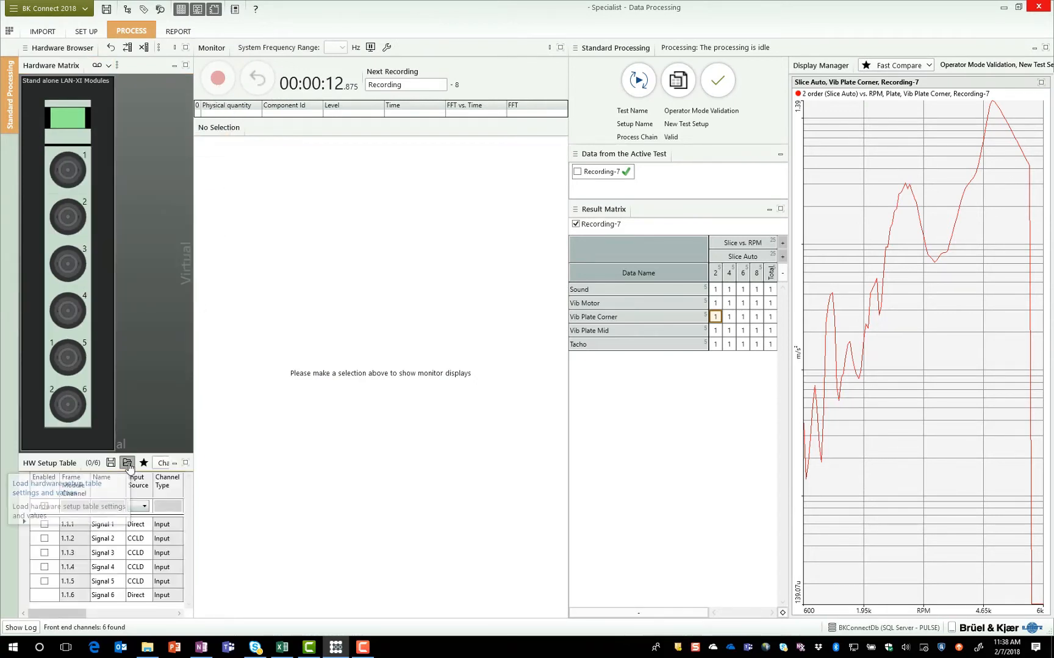
mouse_move(205, 483)
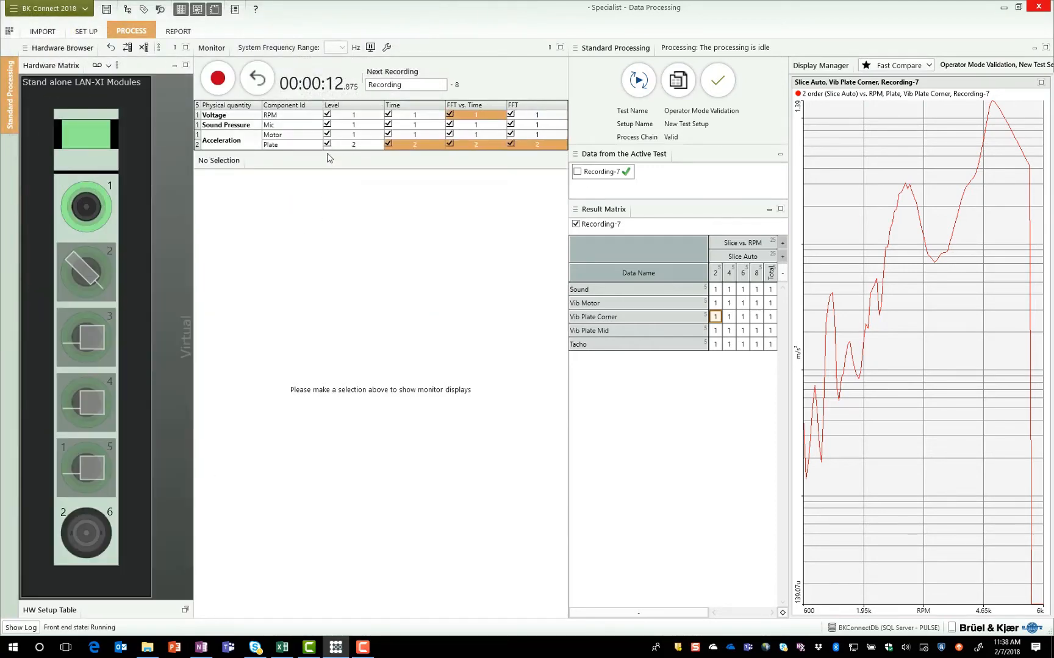
Step: Show the channel monitors and record the second run-up as Recording-8
left_click(256, 78)
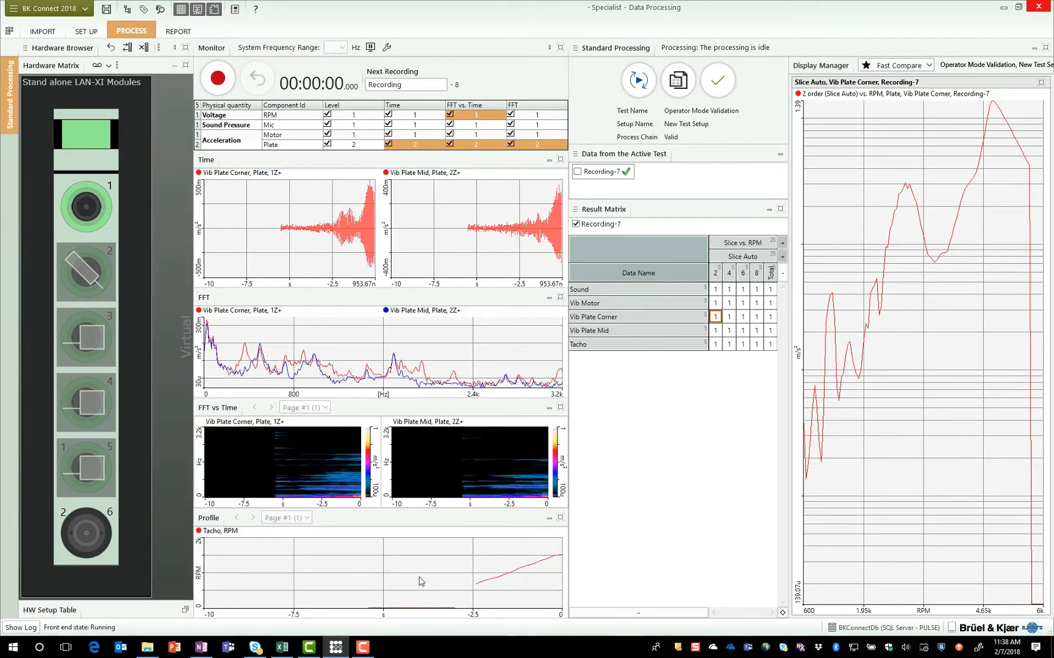
left_click(419, 580)
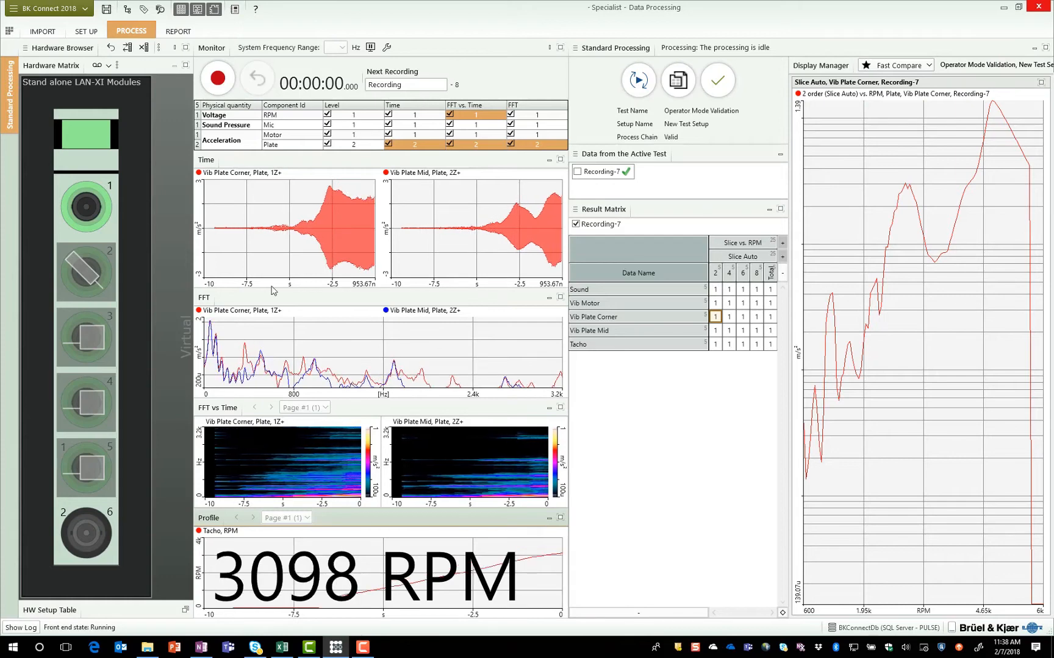
mouse_move(216, 79)
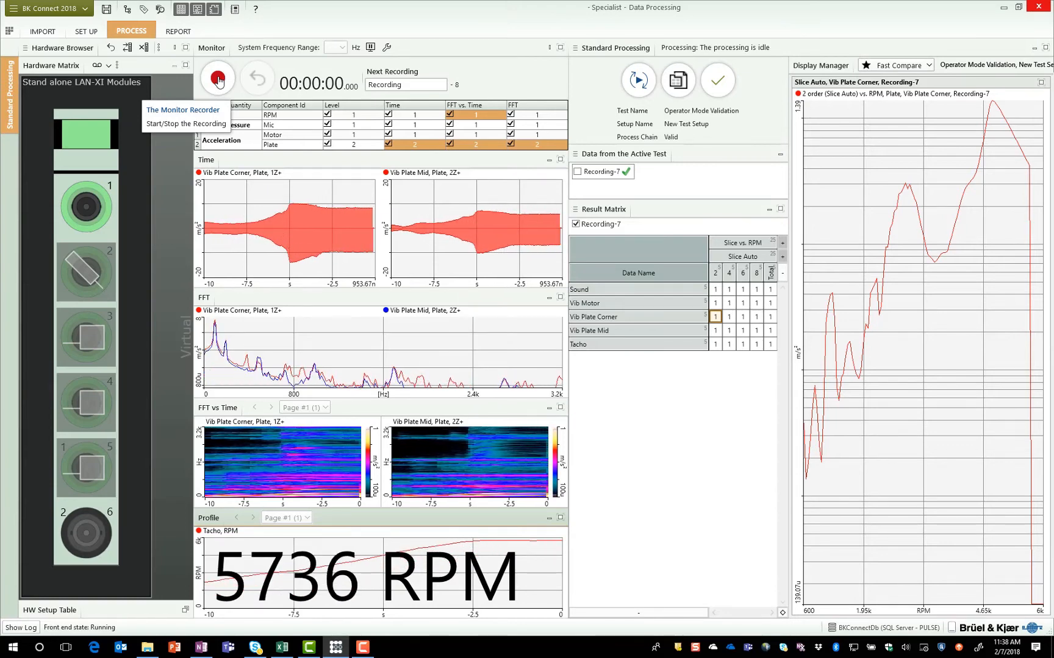
left_click(216, 78)
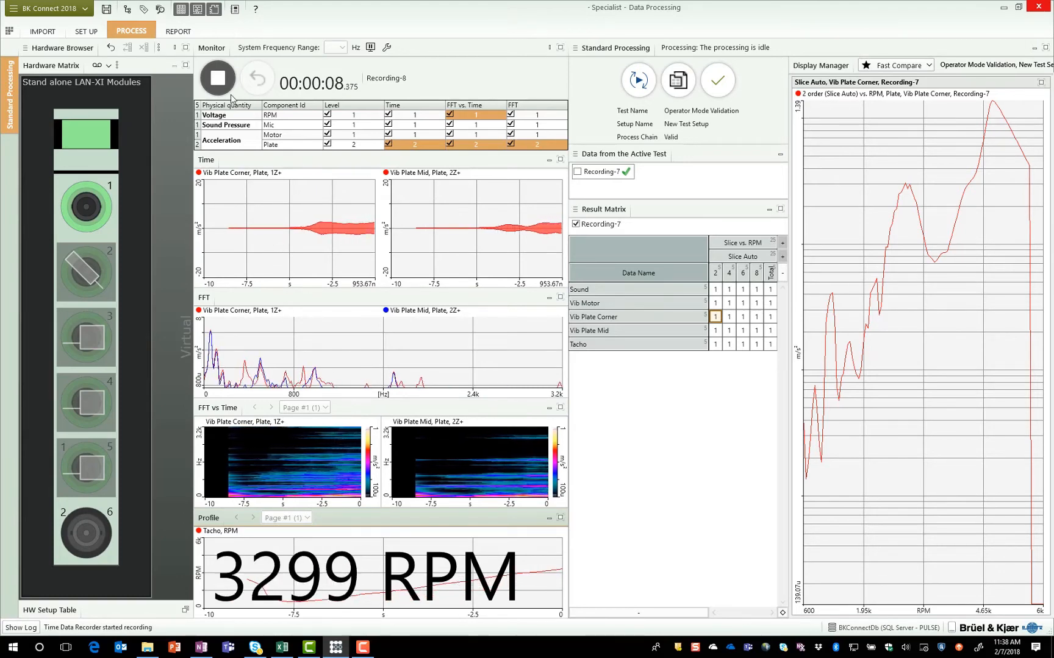
mouse_move(216, 77)
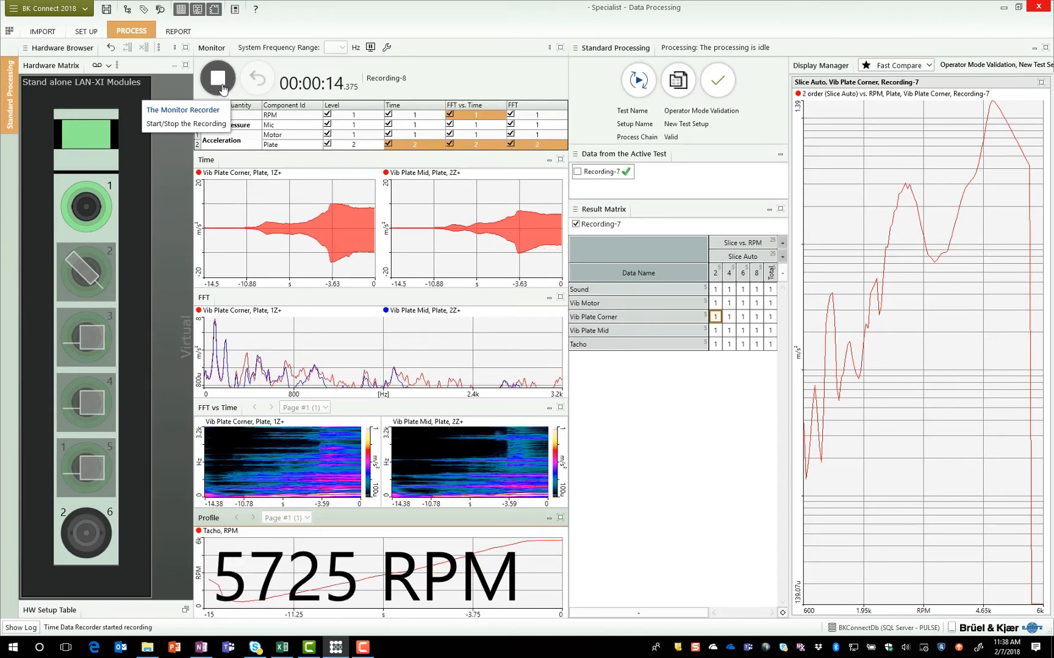
left_click(216, 78)
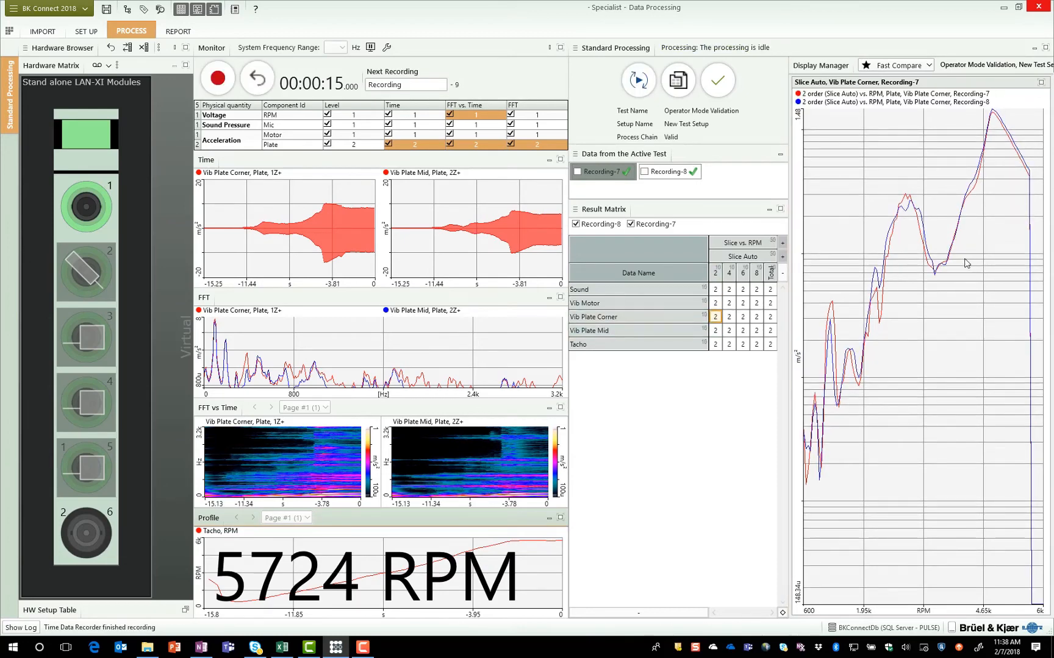
mouse_move(675, 81)
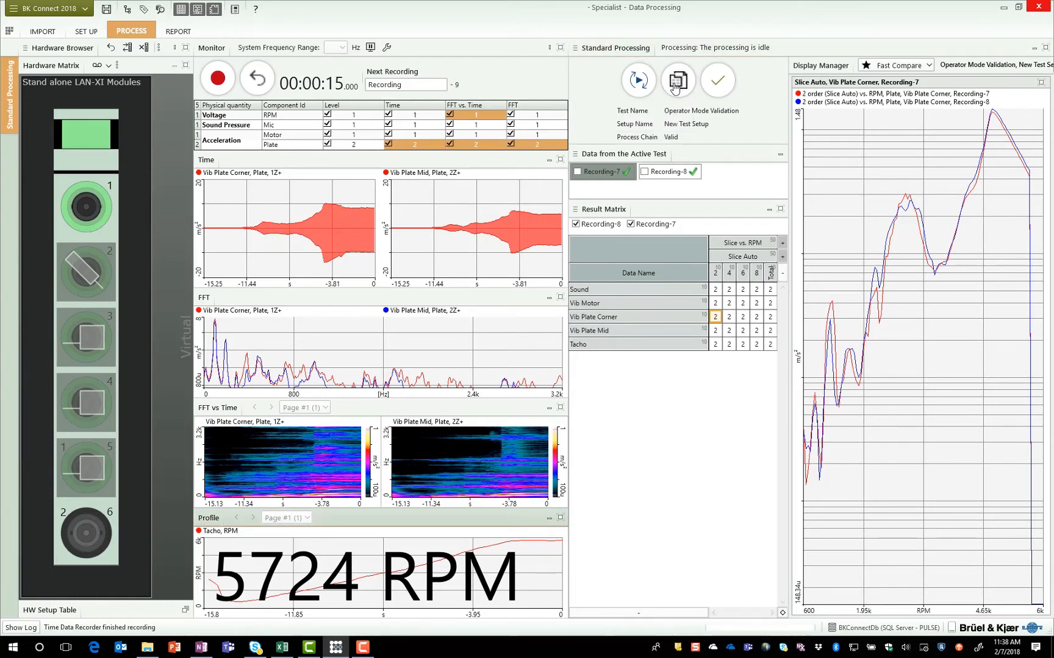
Step: Copy the processed results to the report, save the presentation and view it in Report
left_click(678, 81)
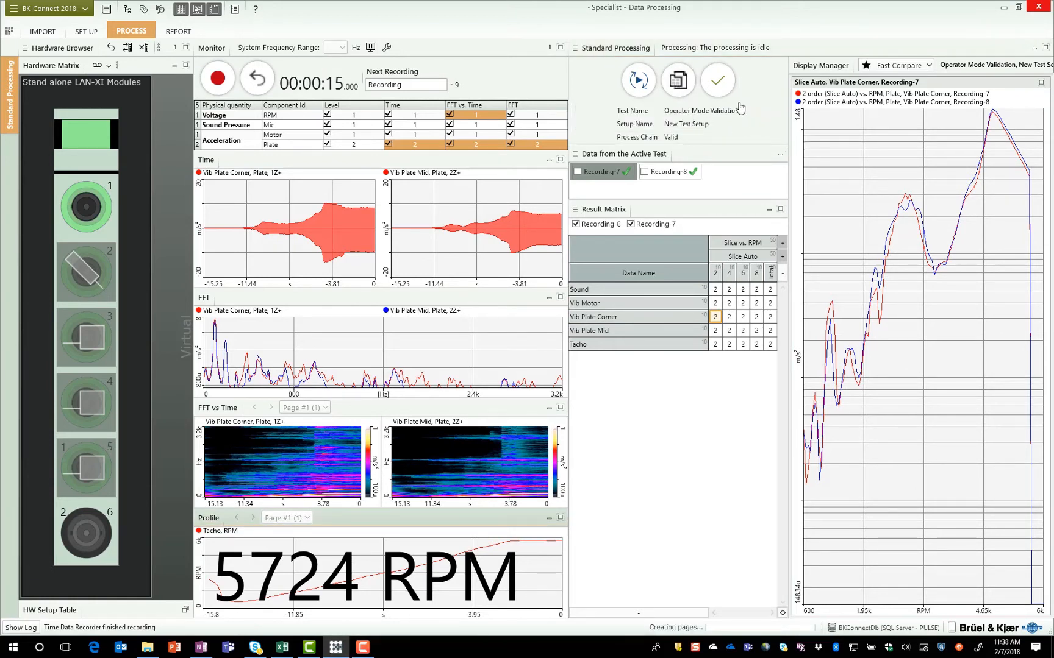
left_click(716, 80)
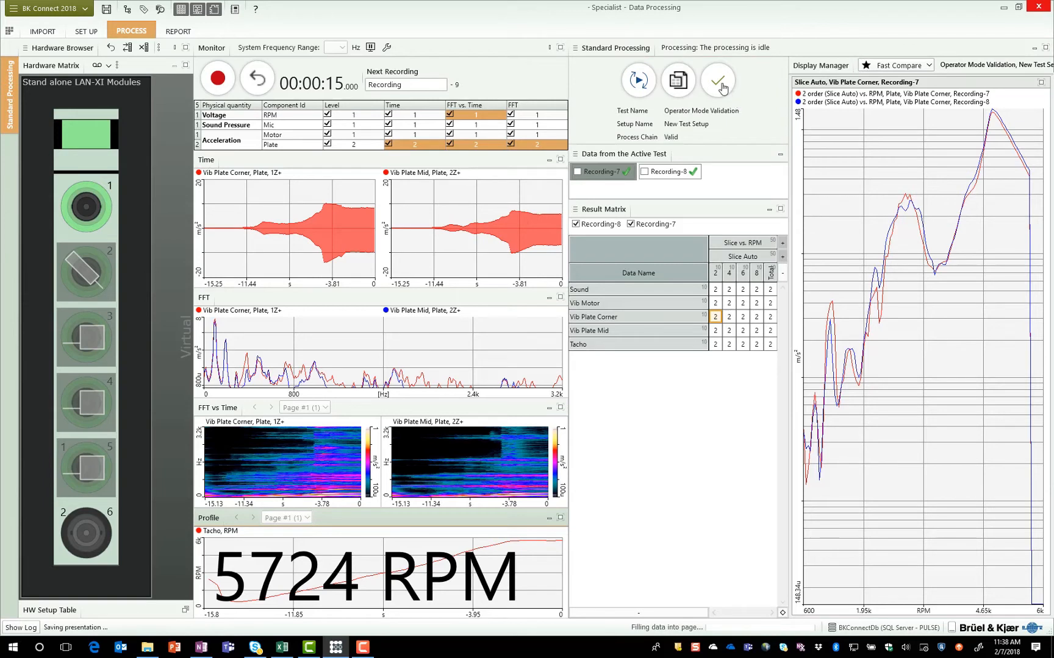
mouse_move(717, 80)
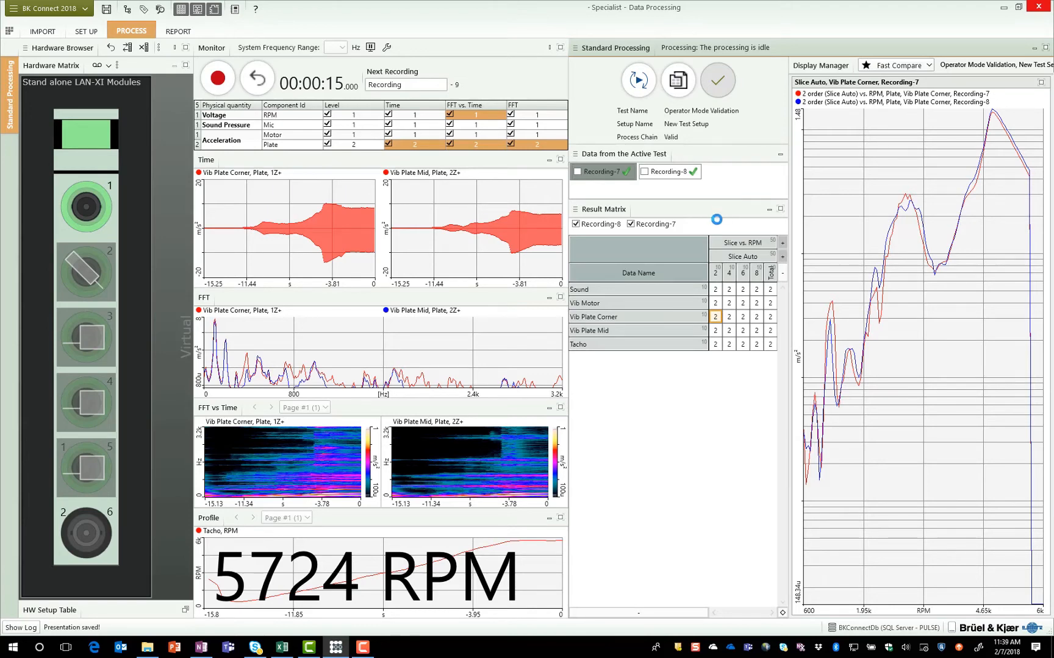
left_click(177, 30)
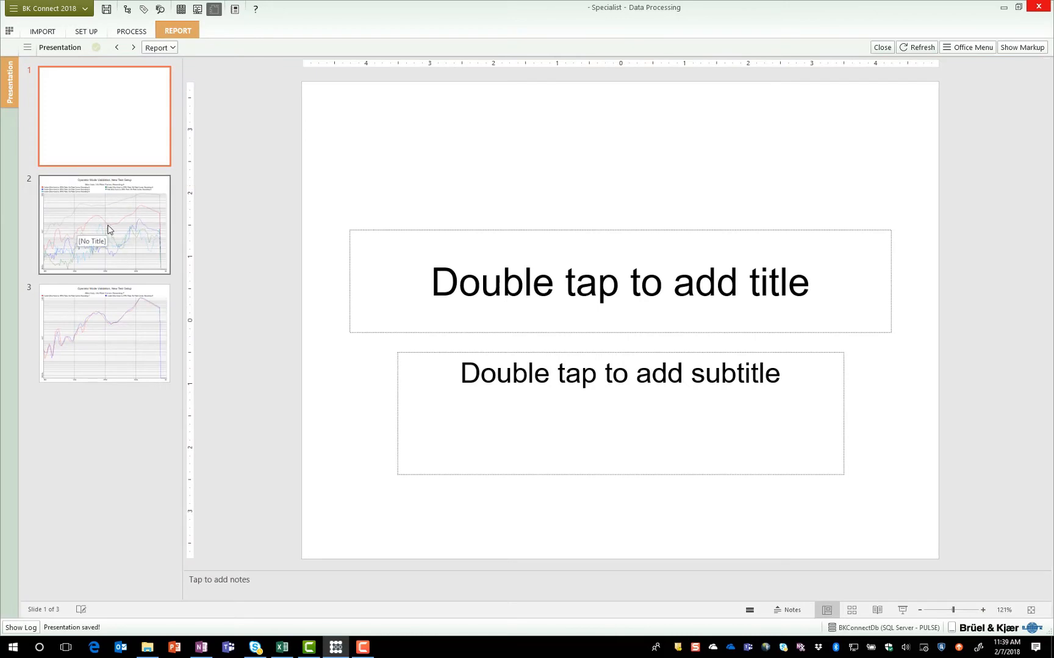
Step: View slide 3 comparing both recordings, then go to the analysis Set Up view
left_click(103, 334)
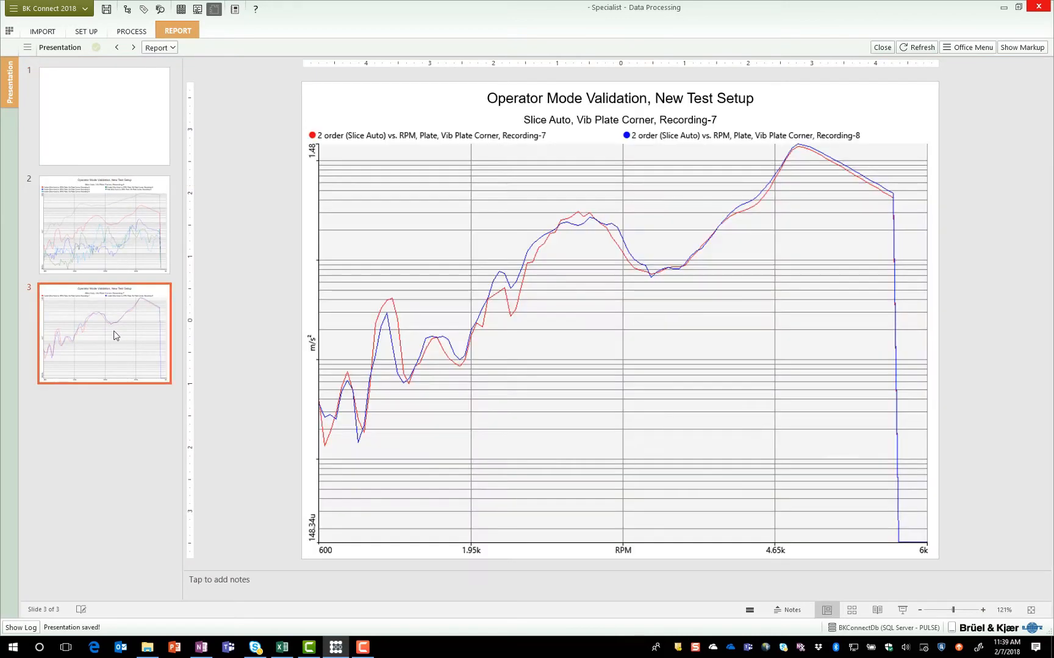
mouse_move(85, 31)
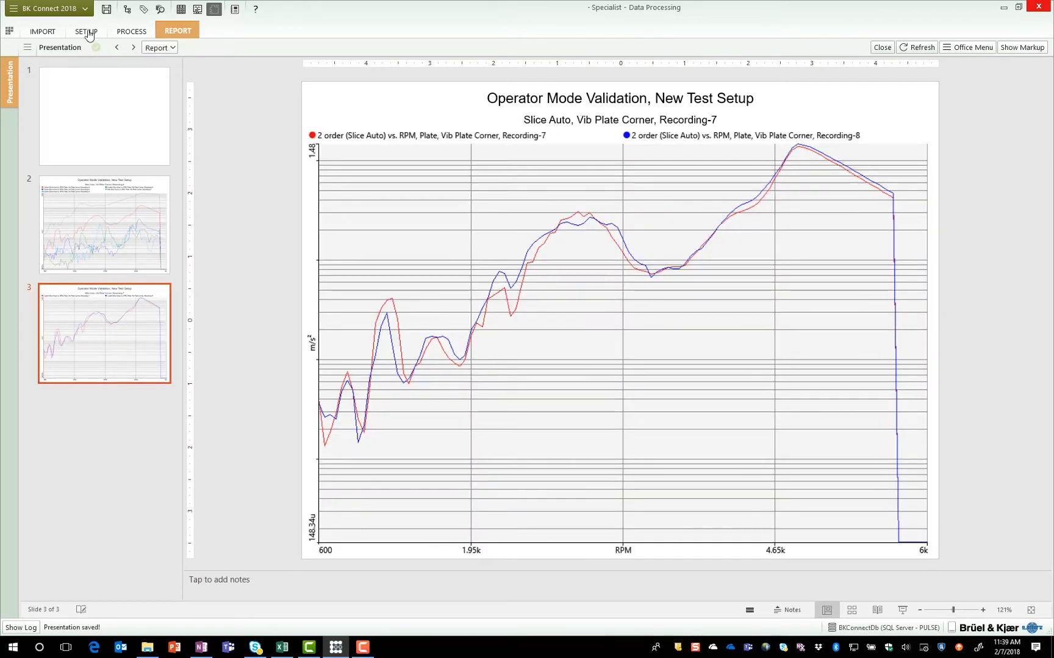
left_click(87, 30)
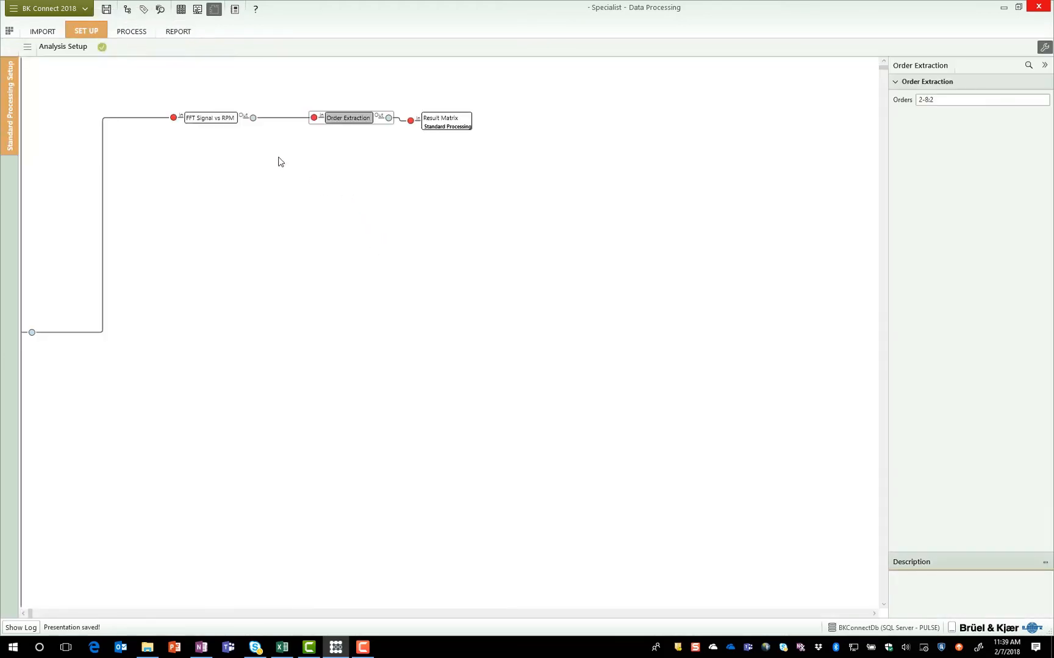
Step: Set the FFT Signal vs RPM frequency span to 800 Hz and reprocess both recordings
left_click(209, 117)
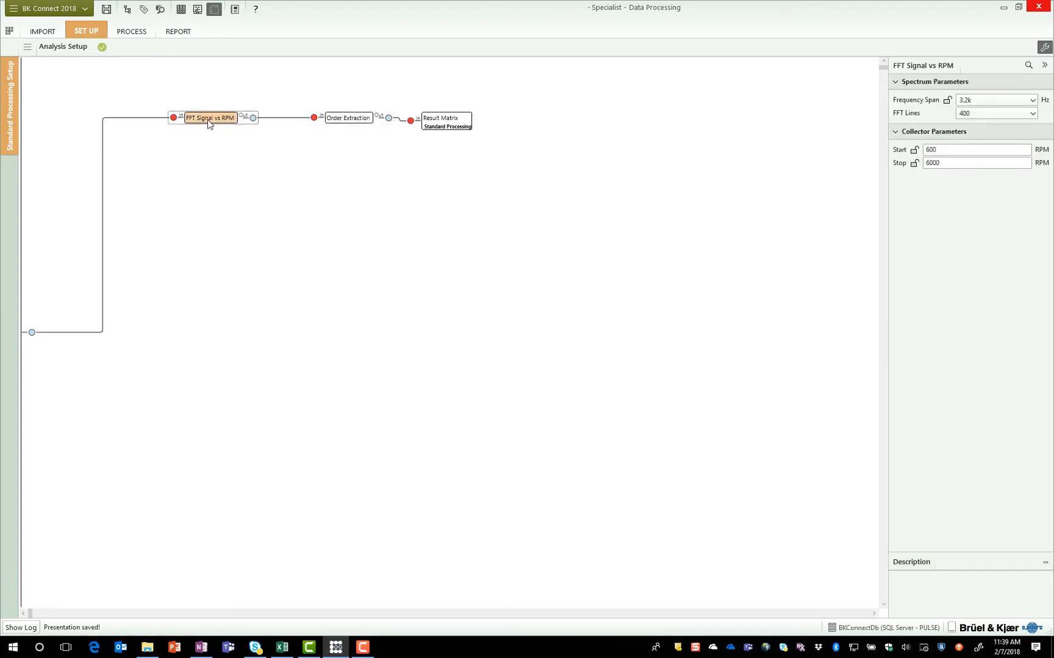
mouse_move(265, 151)
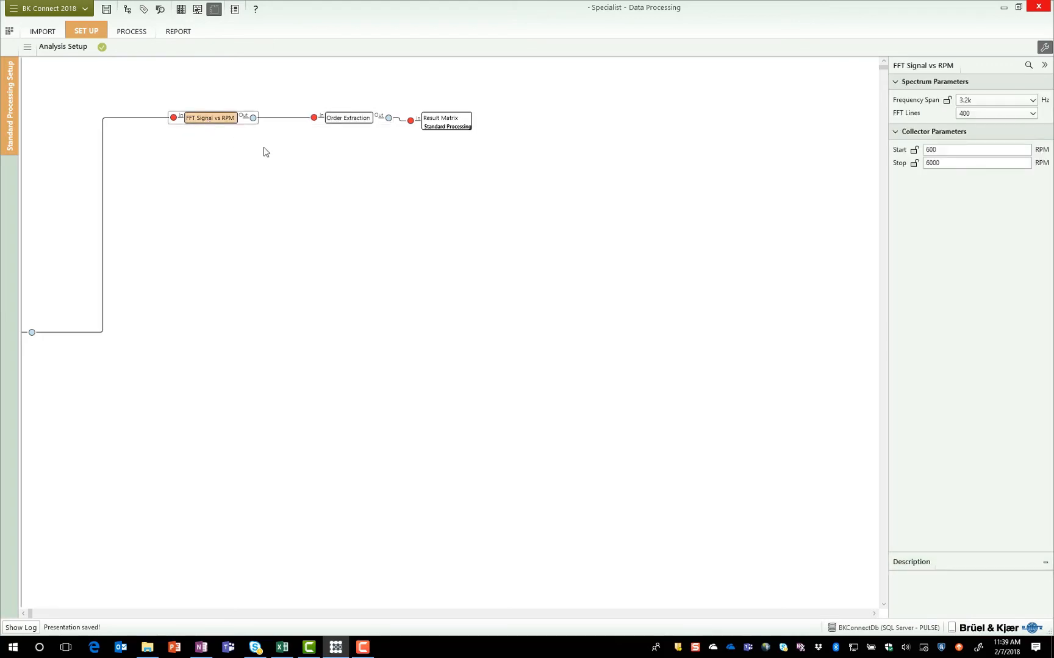
mouse_move(769, 102)
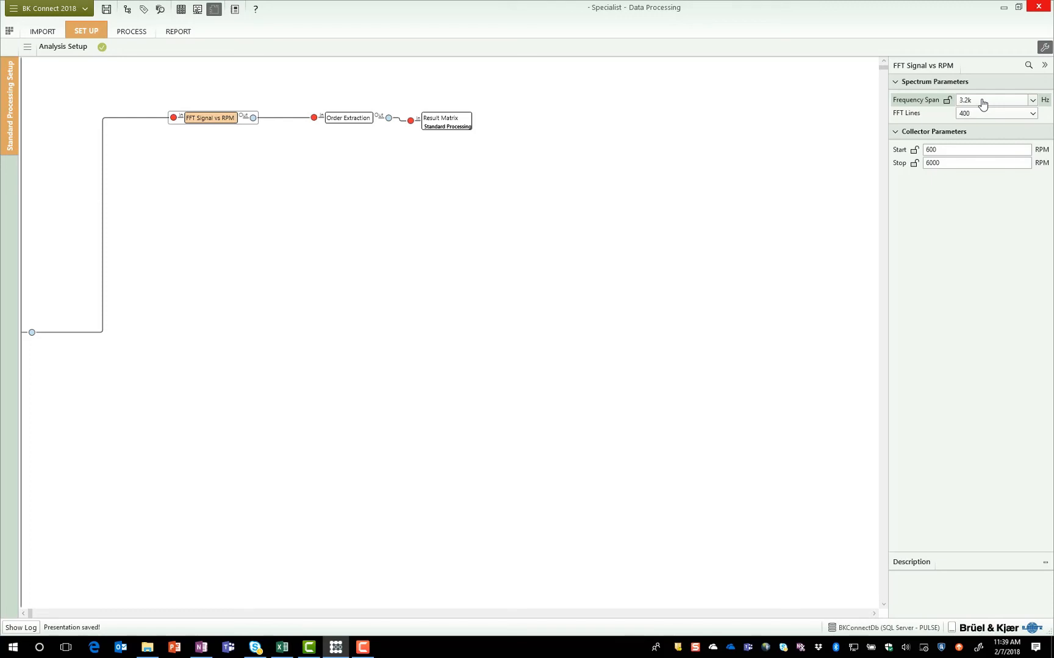
left_click(1032, 100)
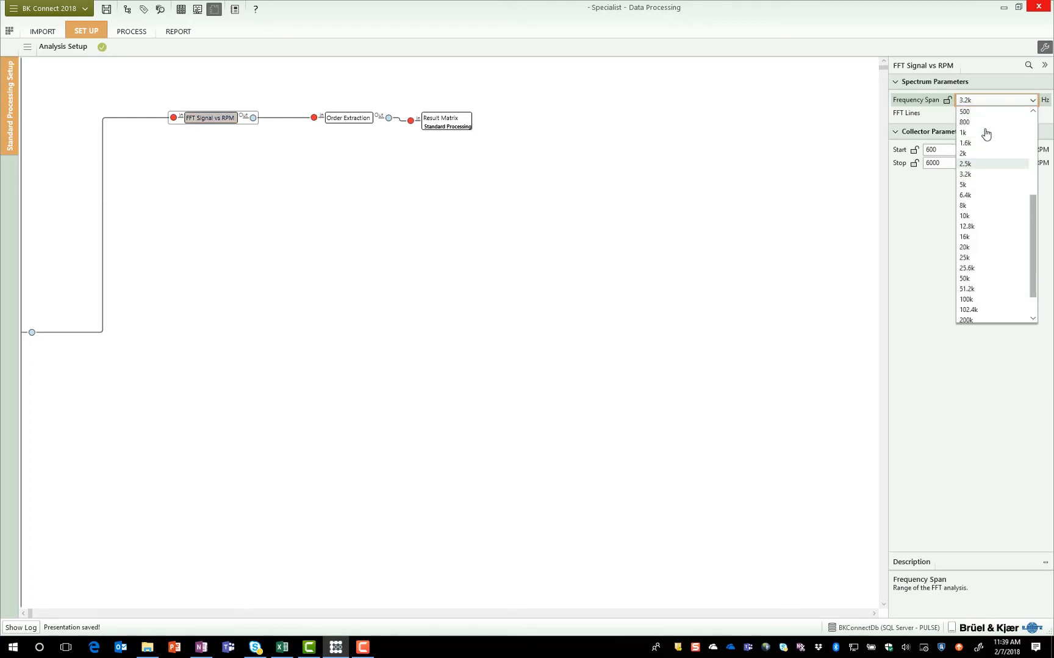
left_click(965, 122)
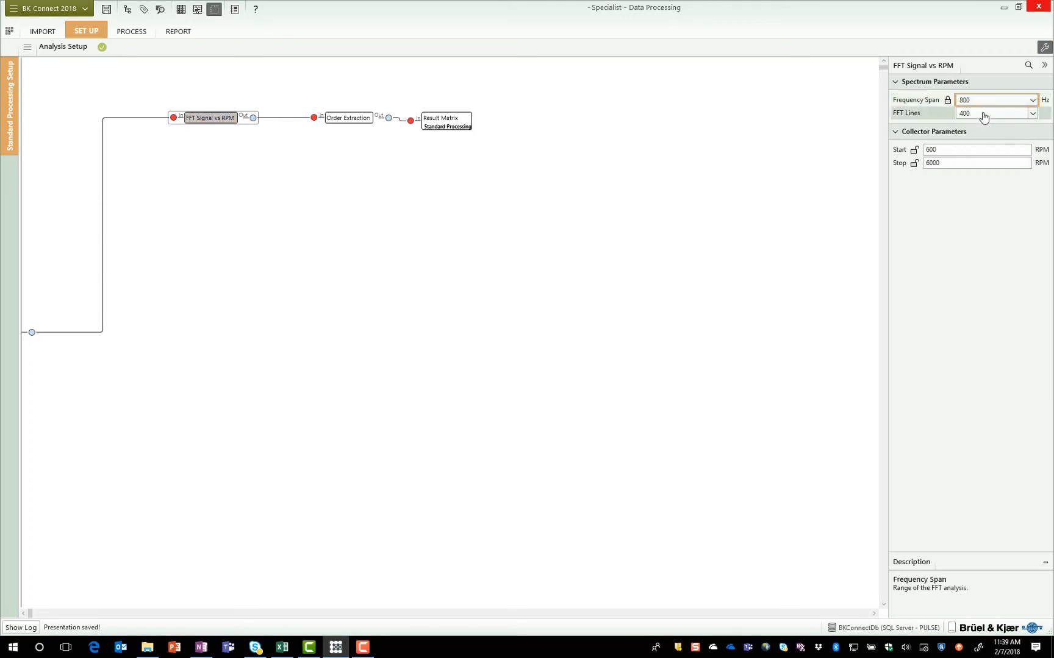
left_click(347, 117)
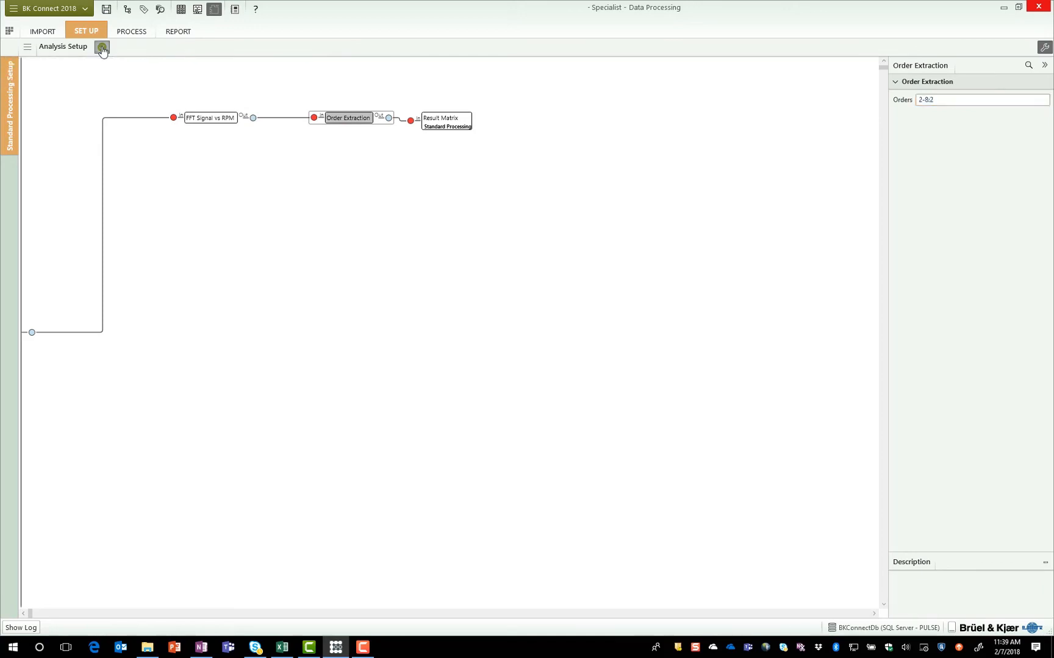
left_click(130, 30)
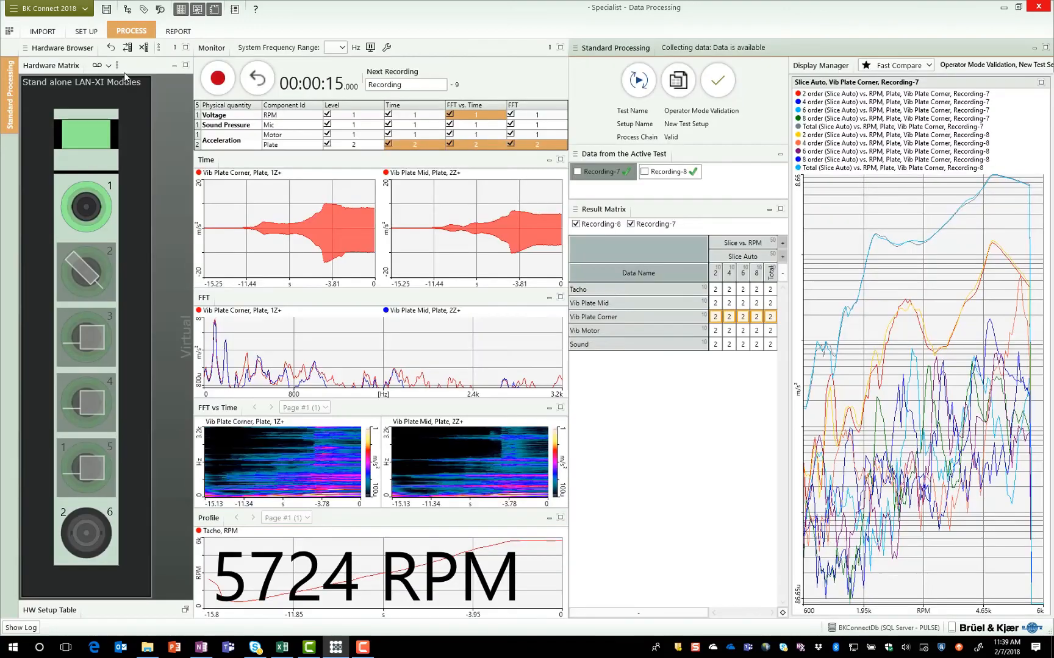
left_click(256, 78)
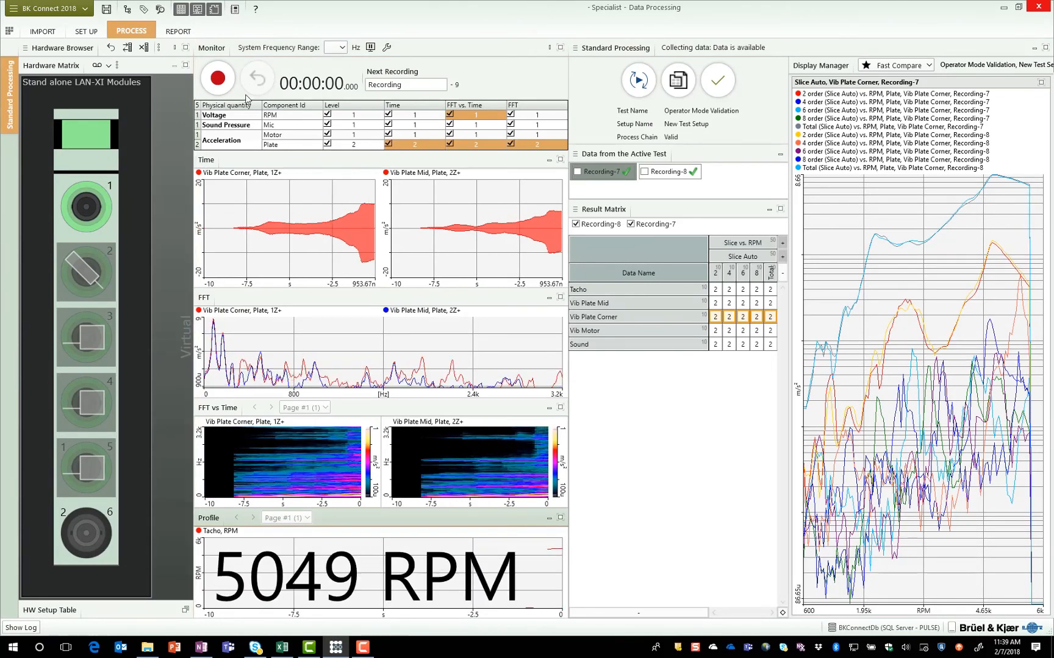